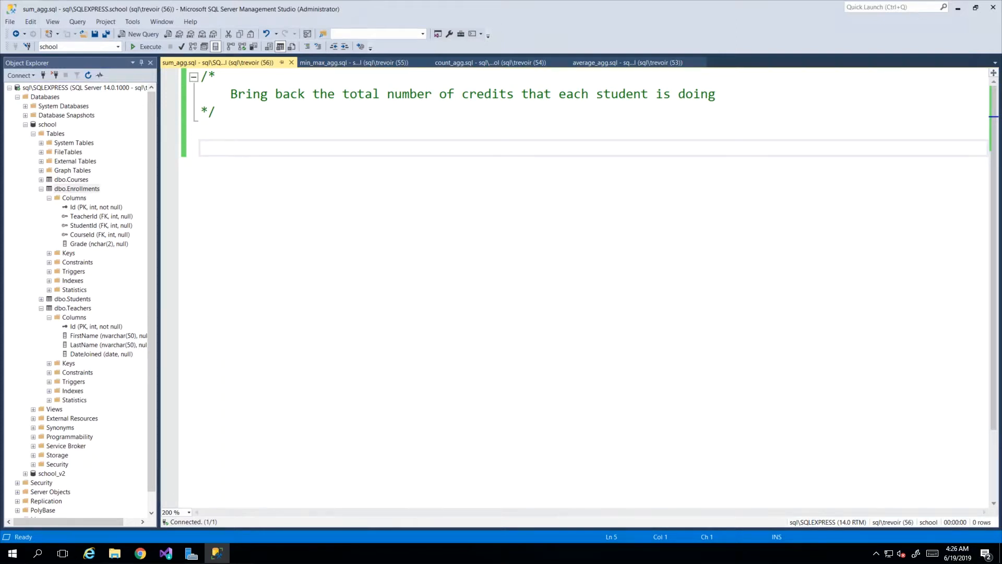
Step: Write and run select * from enrollments, returning 17 rows
click(201, 148)
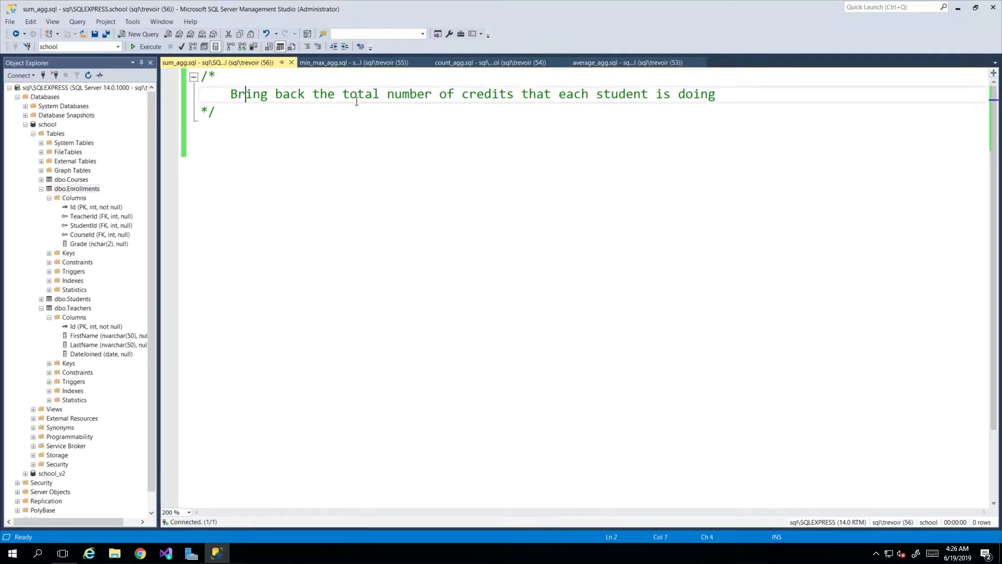
mouse_move(559, 101)
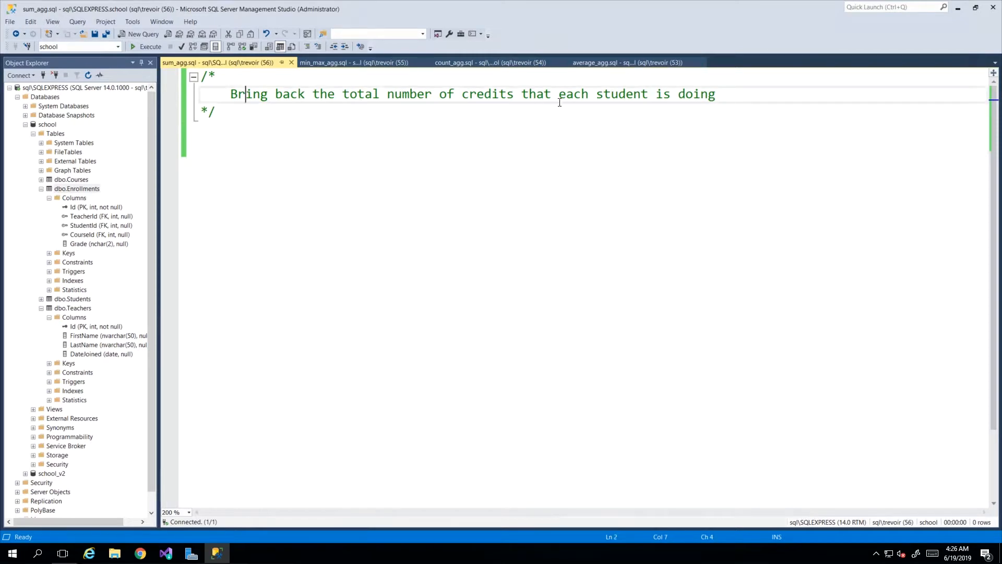
mouse_move(694, 103)
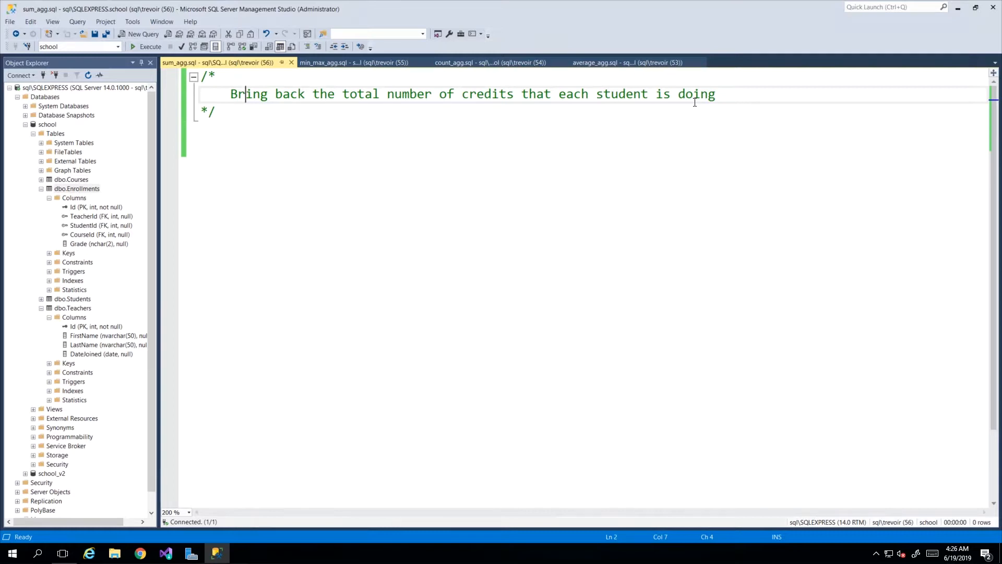
mouse_move(285, 154)
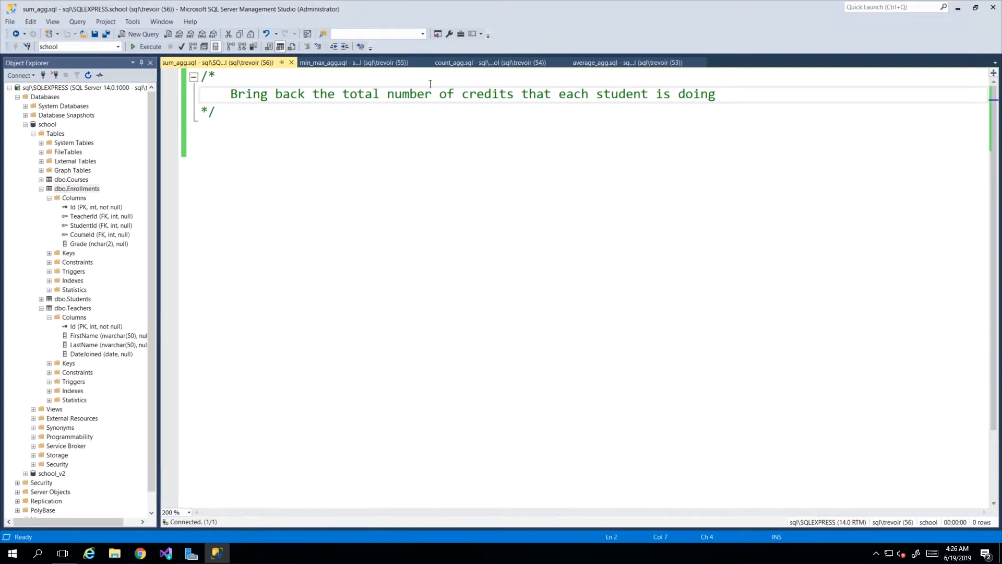
double_click(621, 94)
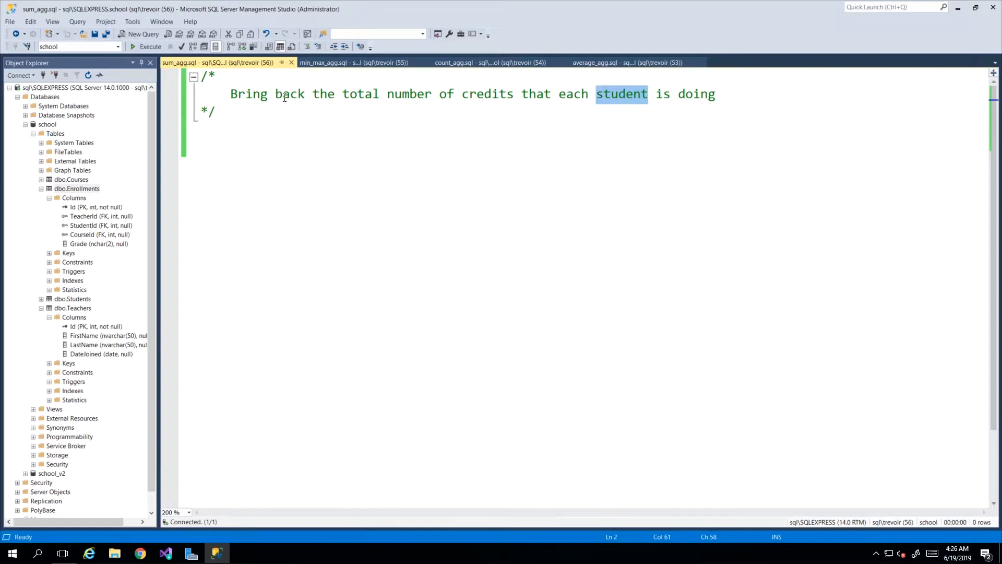
mouse_move(82, 209)
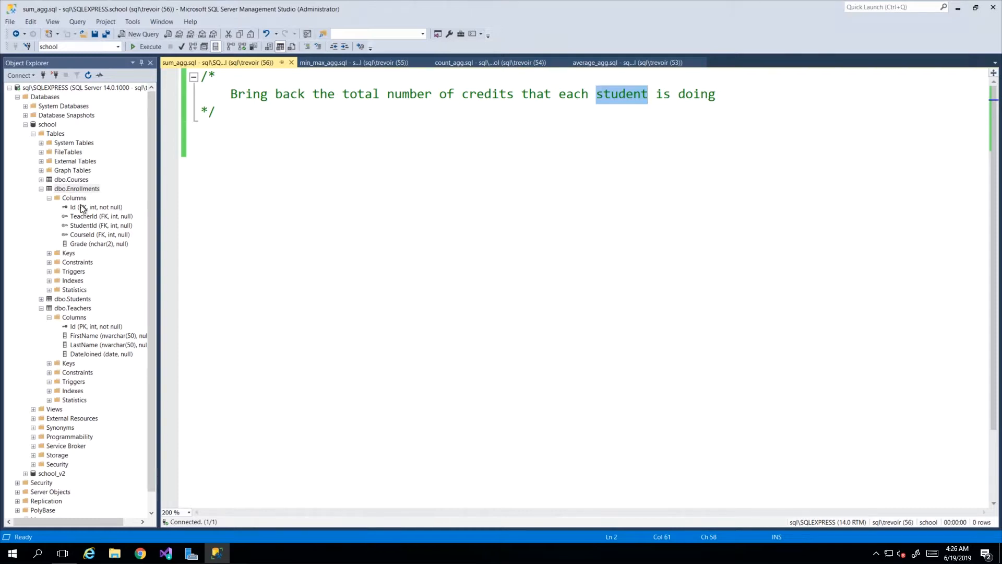
double_click(487, 94)
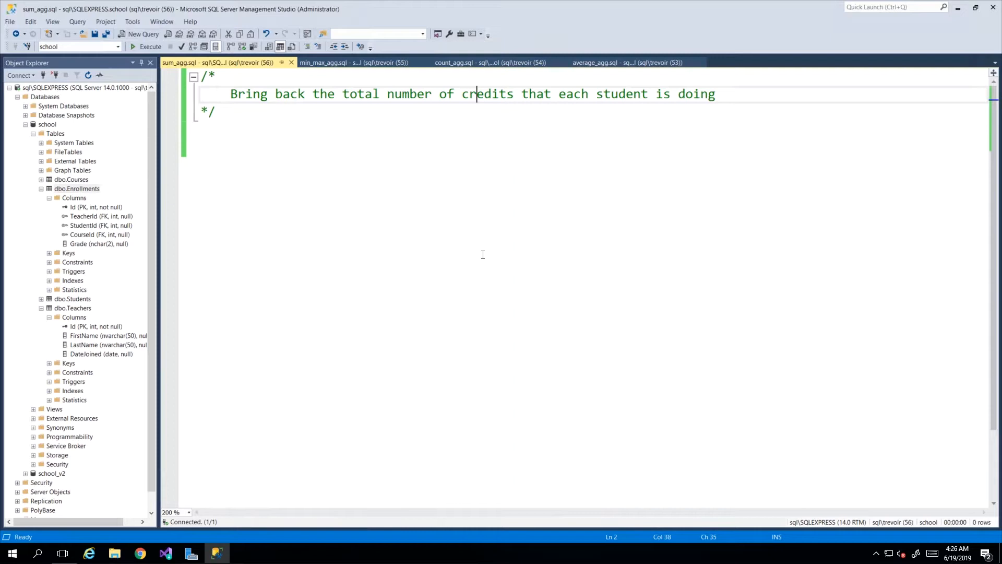
mouse_move(321, 305)
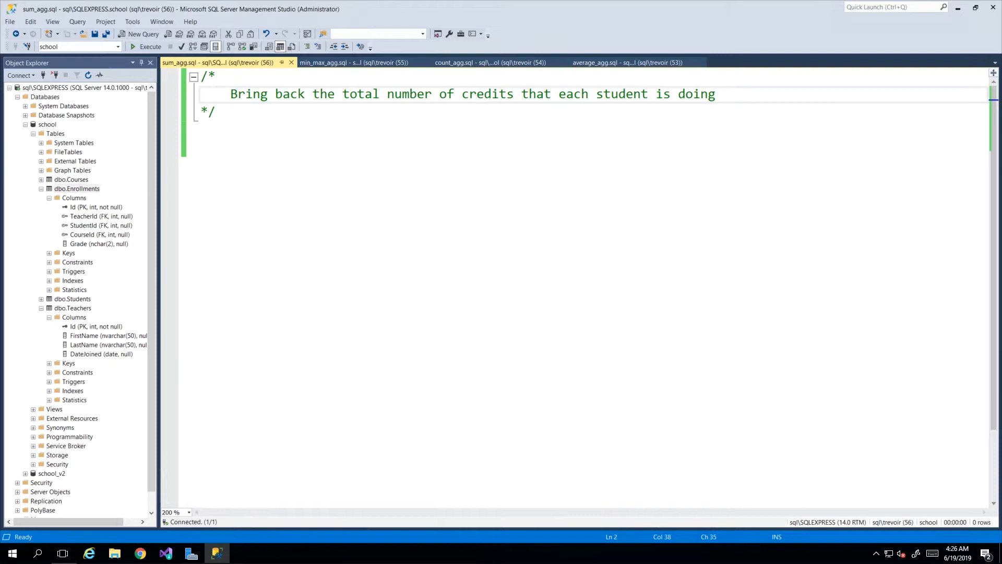
text(se)
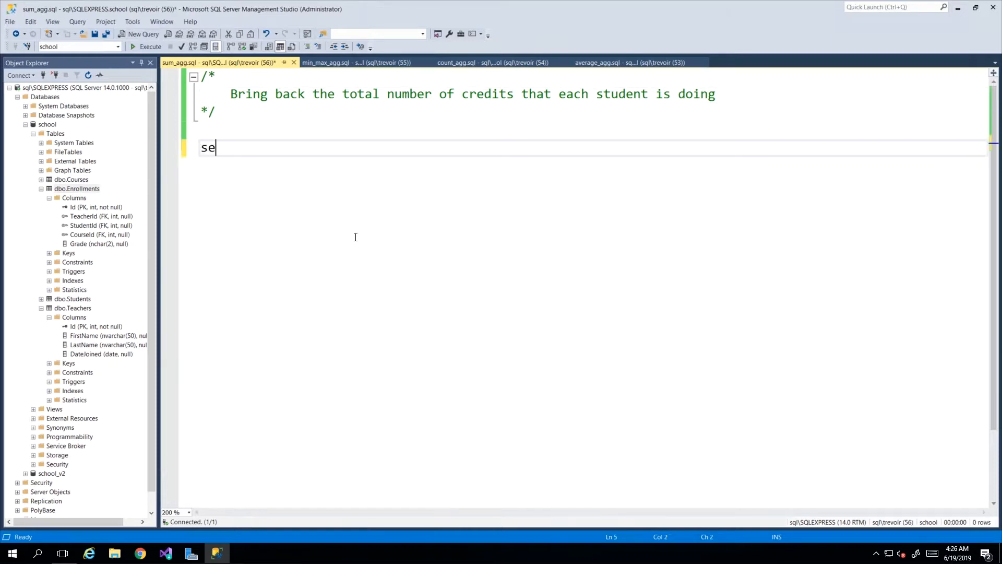
text(lect *)
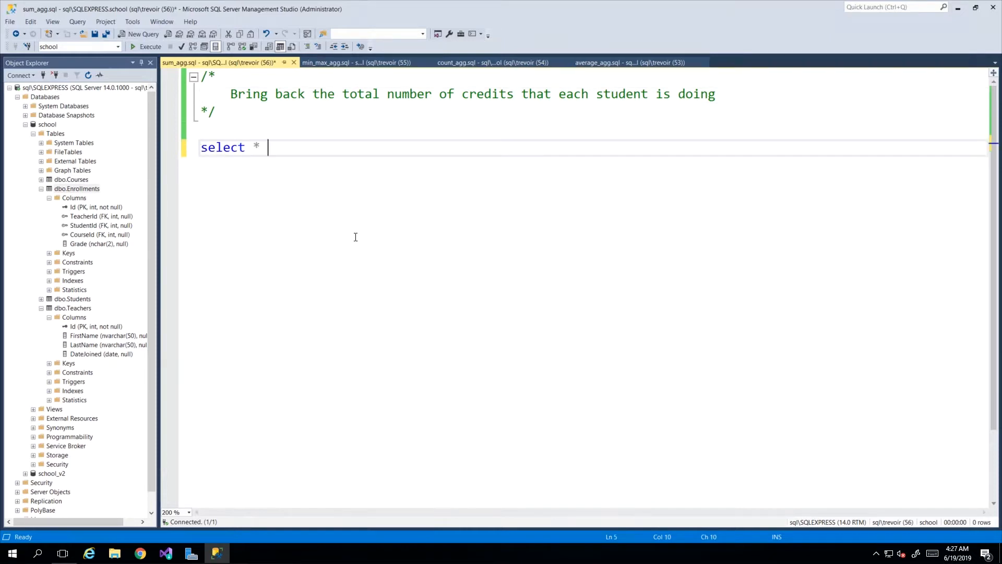
text(from enrollments)
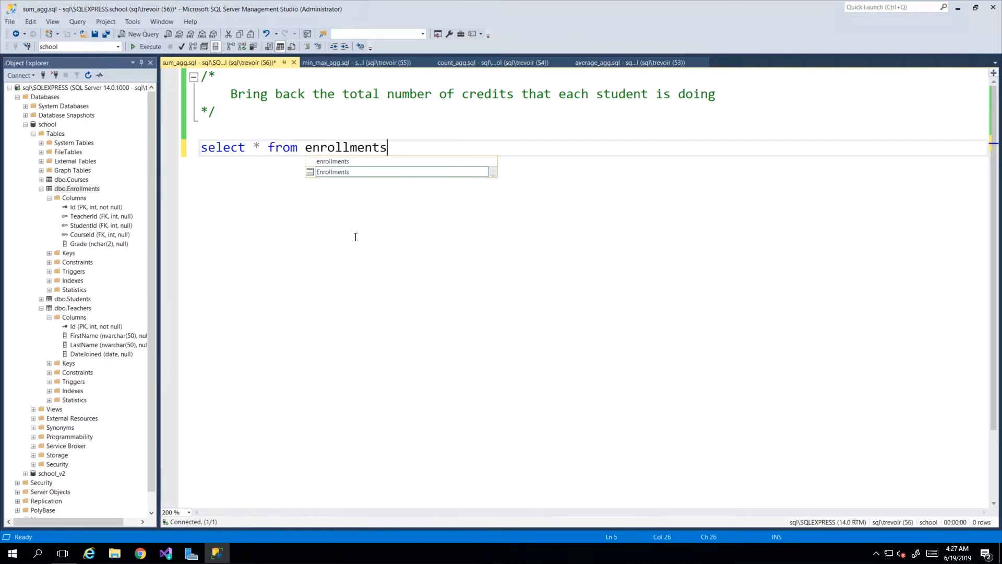
click(146, 45)
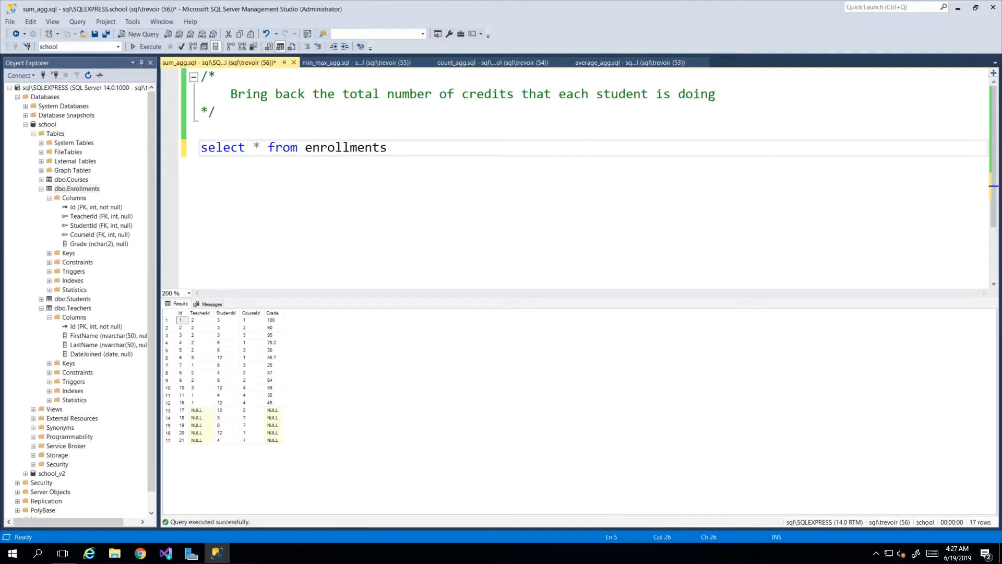
mouse_move(415, 146)
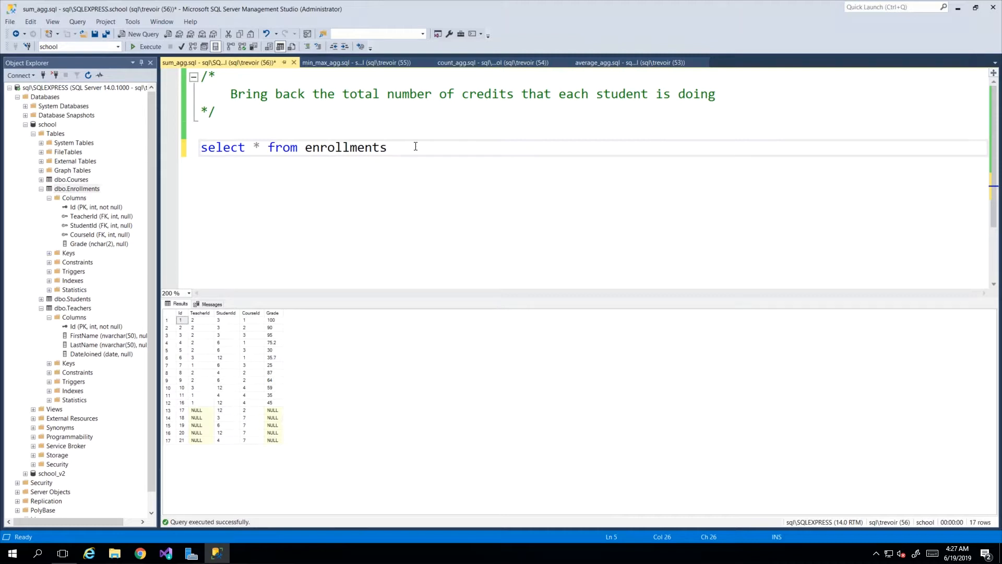
Step: Add inner joins to students s on StudentId and Courses c on CourseId
key(Return)
text(inner join students s on e.StudentId = s.id)
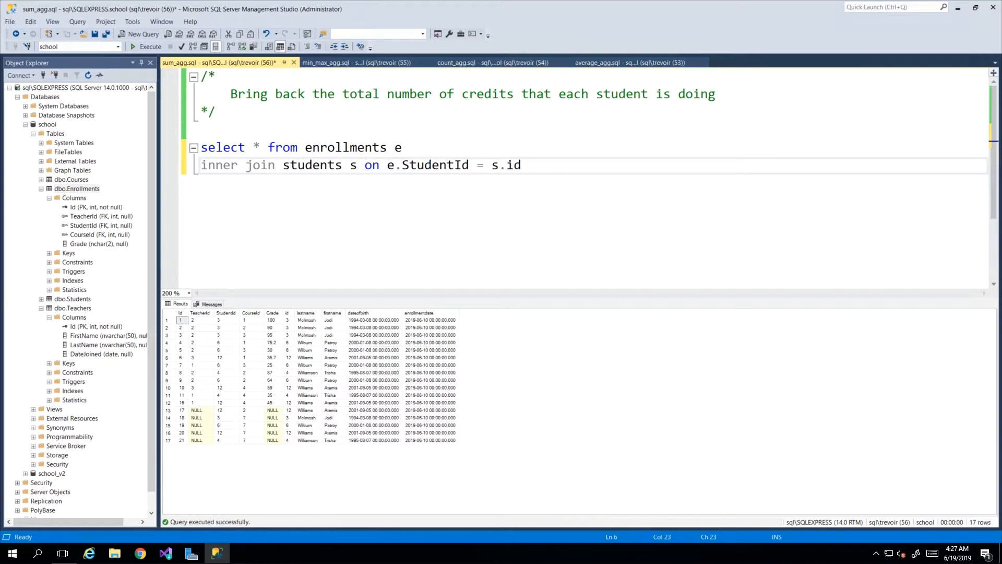
text(inner join Courses c on c.CourseId = e.CourseId)
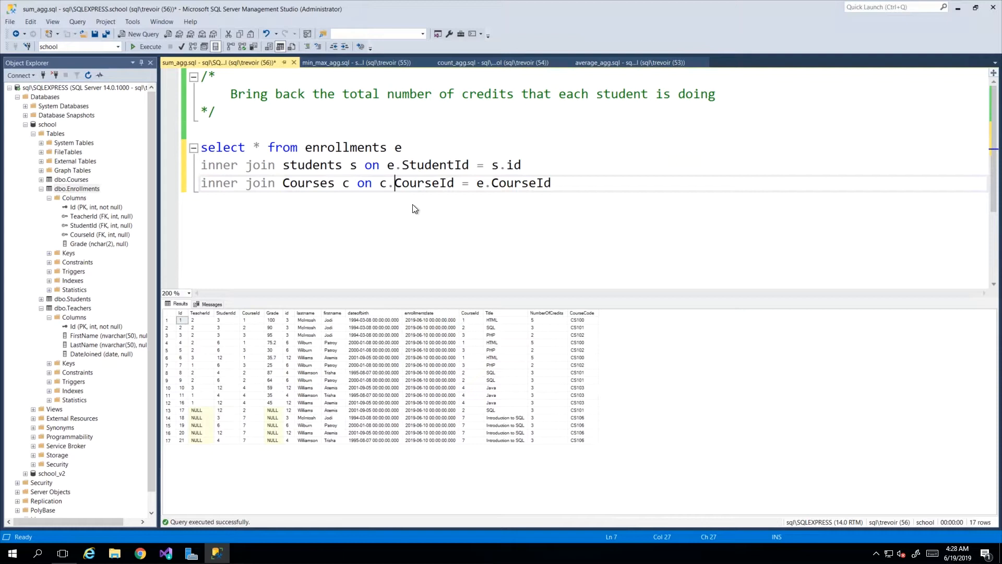
click(382, 182)
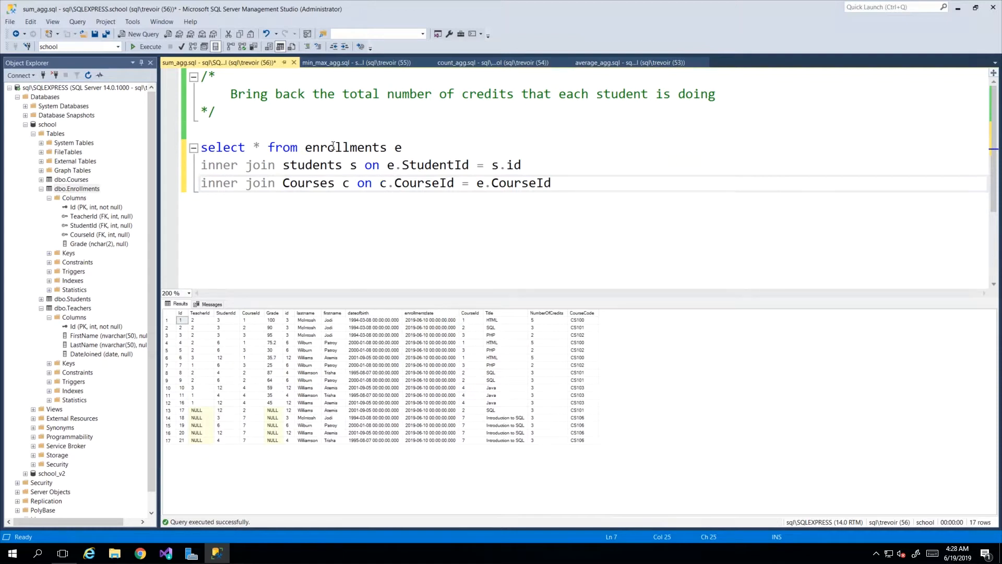
double_click(308, 183)
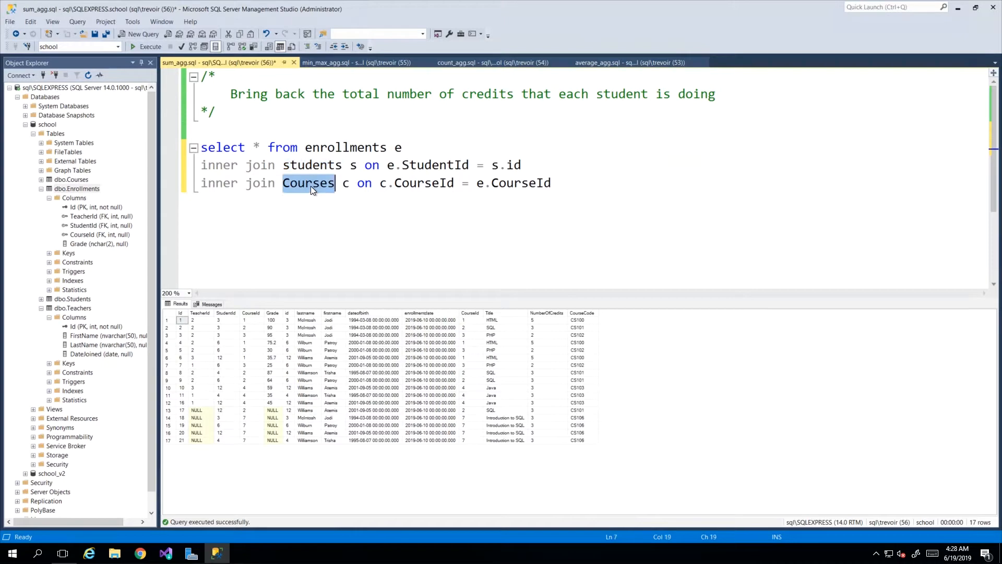
mouse_move(327, 196)
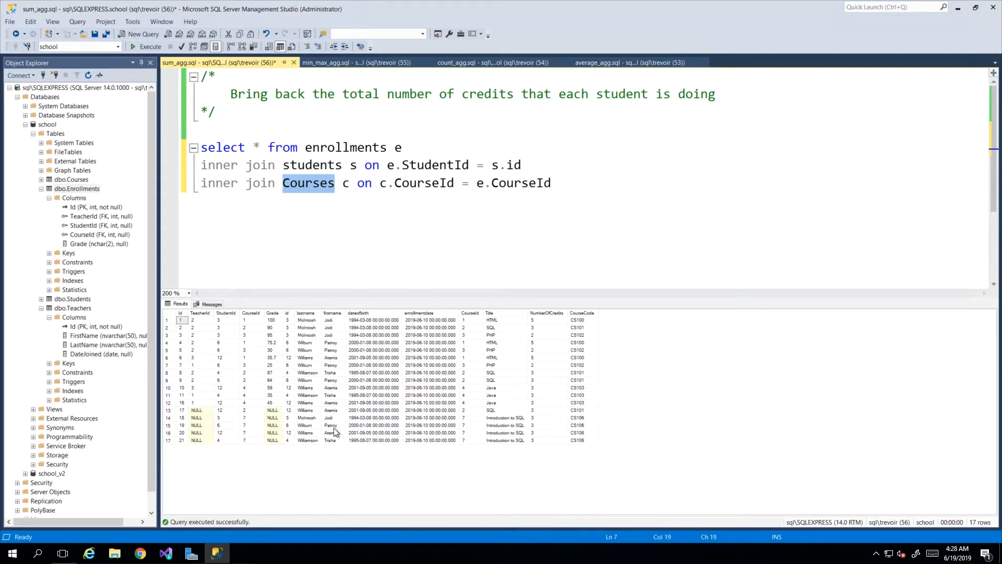
mouse_move(305, 112)
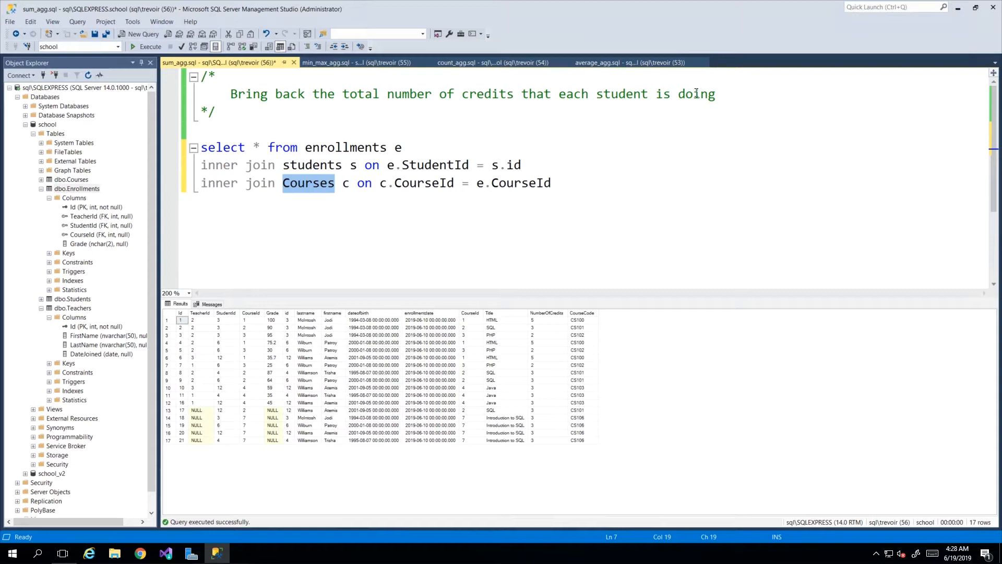
Step: Replace * with c.NumberOfCredits and the full student name, aliased [Number of credits] and [Student Name]
click(255, 147)
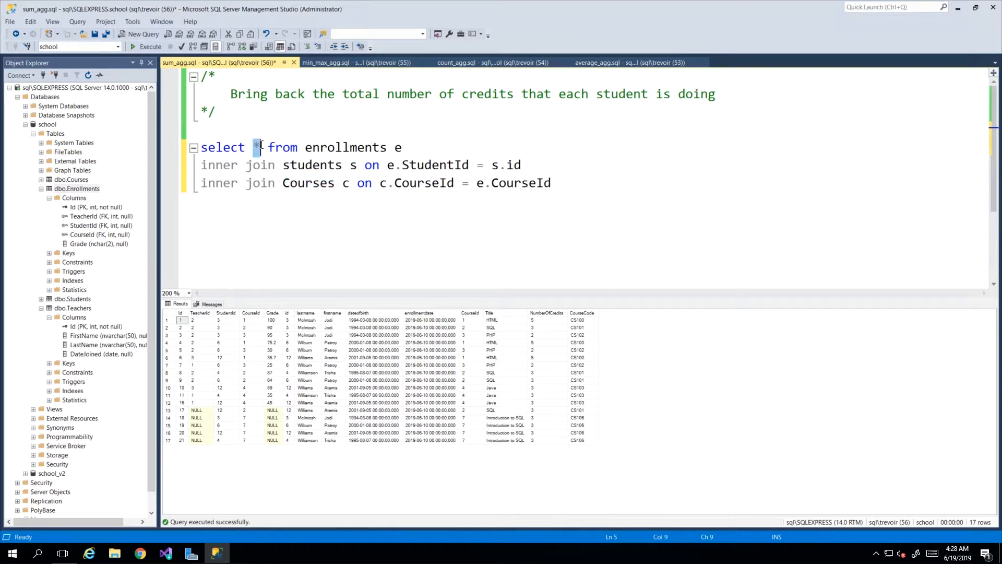
text(c)
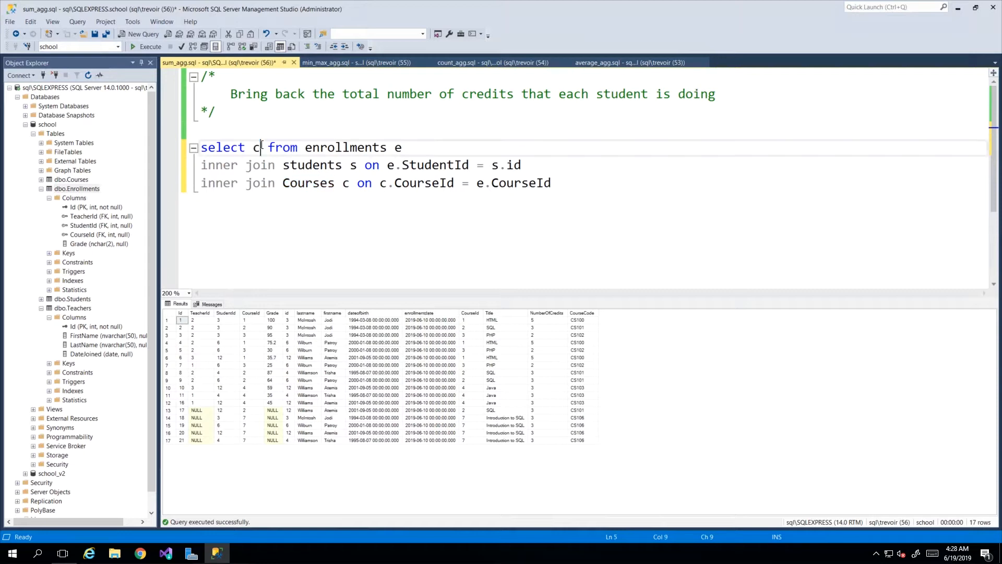
text(.NumberOfCredits,)
text(s.firstname + ' ' + s.lastname)
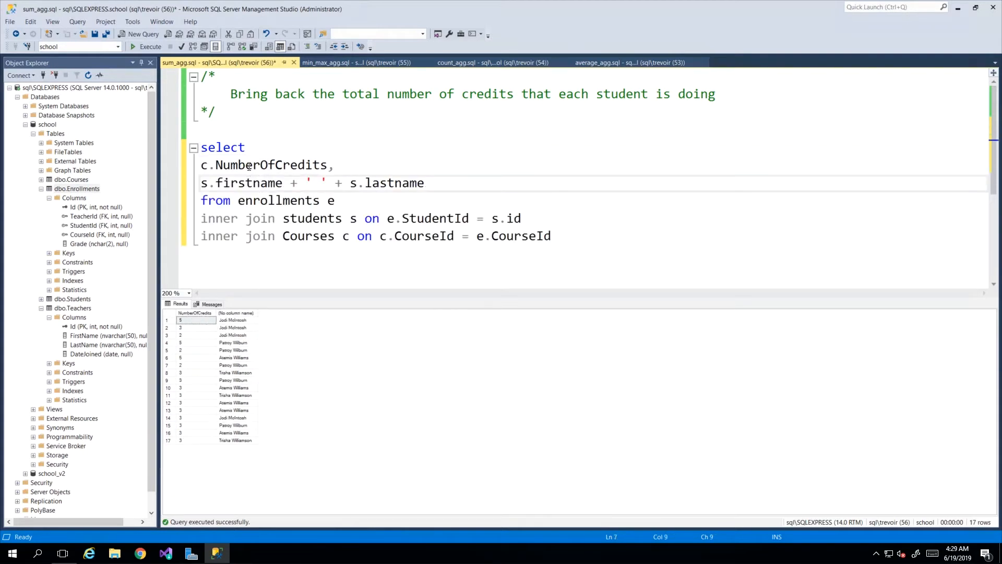
click(456, 183)
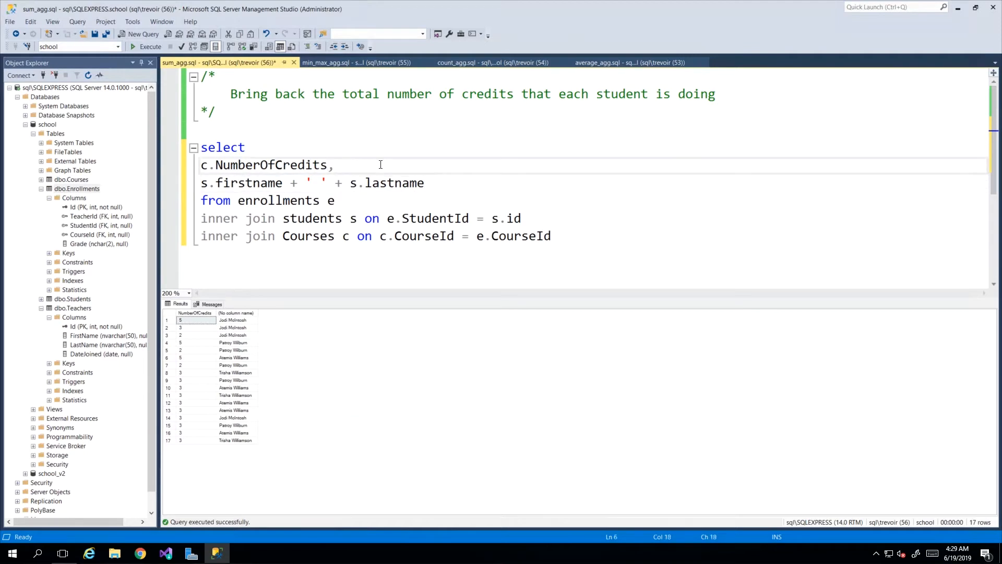
text([])
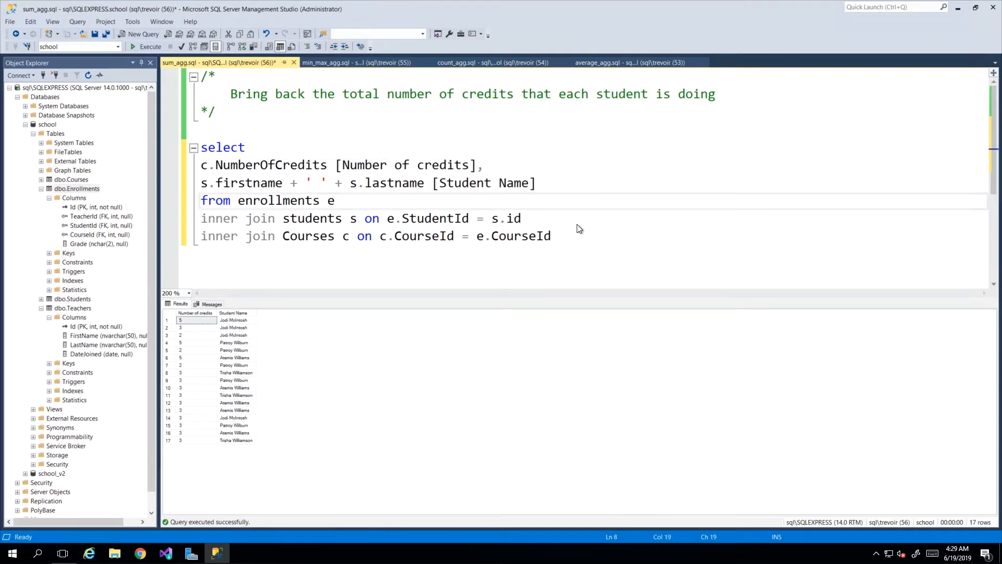
mouse_move(268, 276)
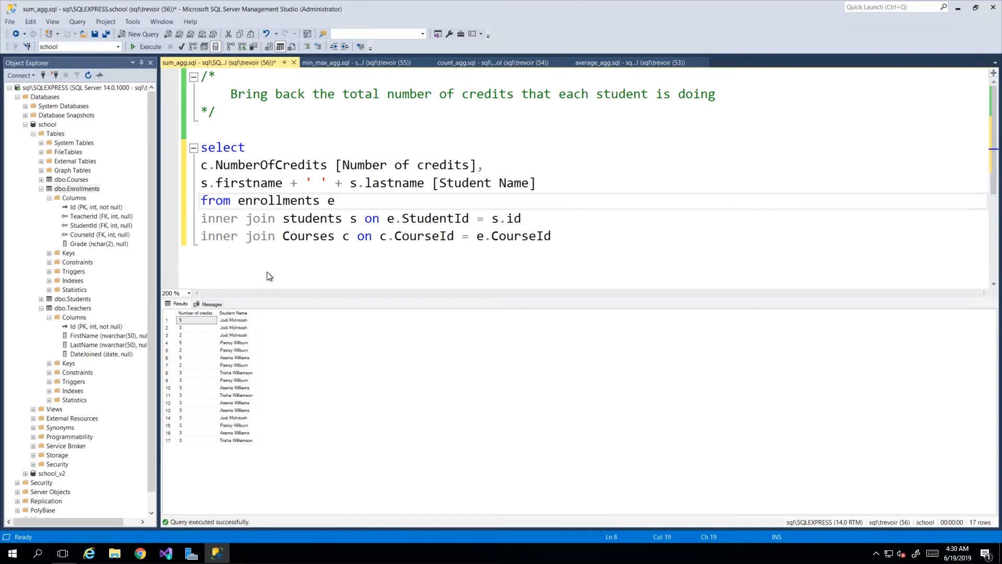
Step: Add GROUP BY s.firstname, s.lastname on a new line after the joins
click(563, 236)
text(group by)
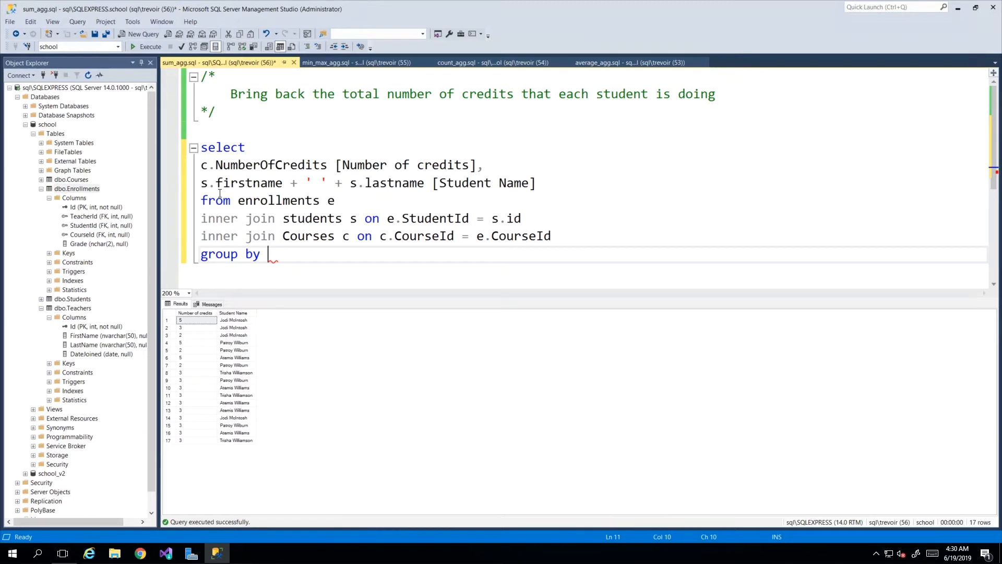
mouse_move(202, 166)
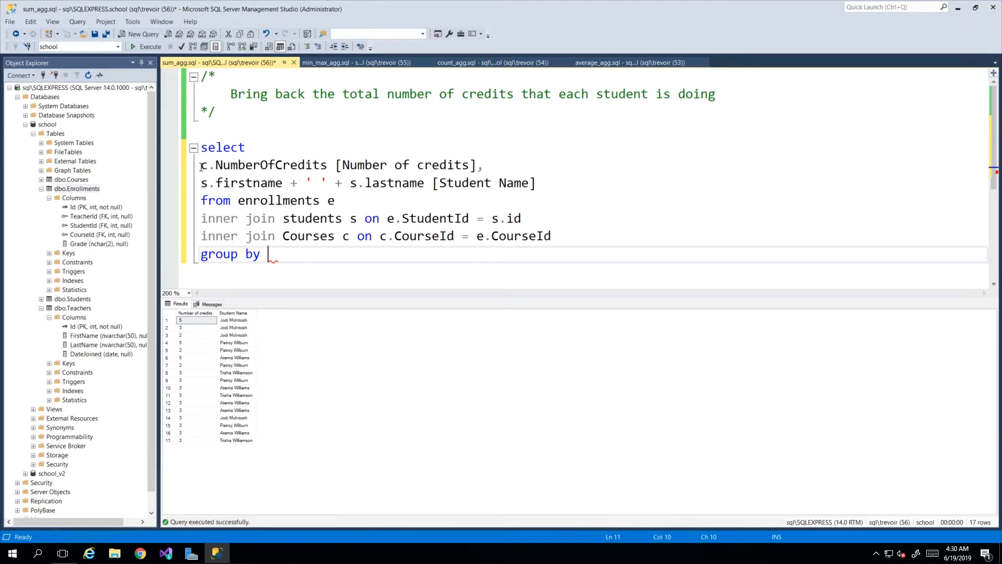
mouse_move(293, 259)
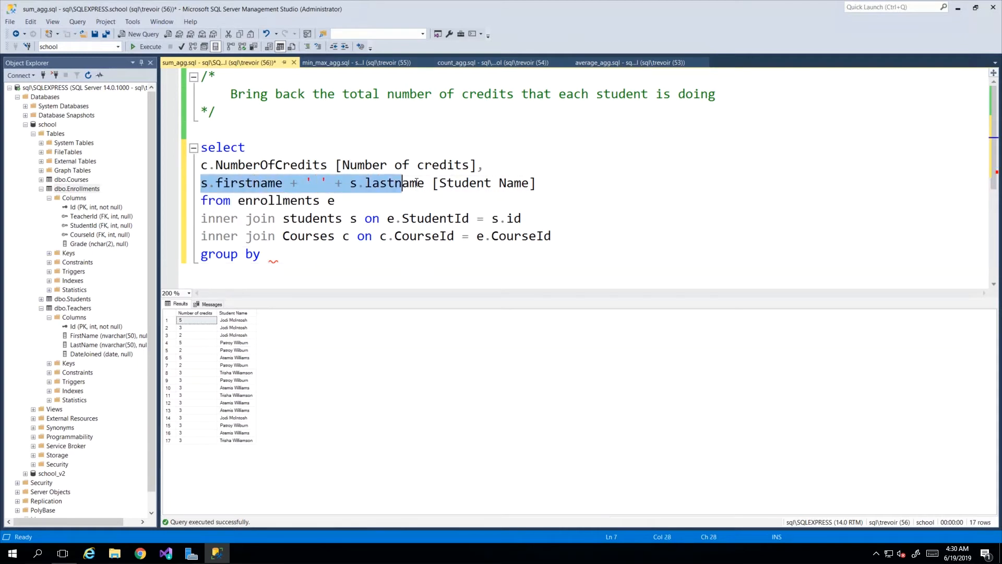
text(s.firstname + ' ' + s.lastname)
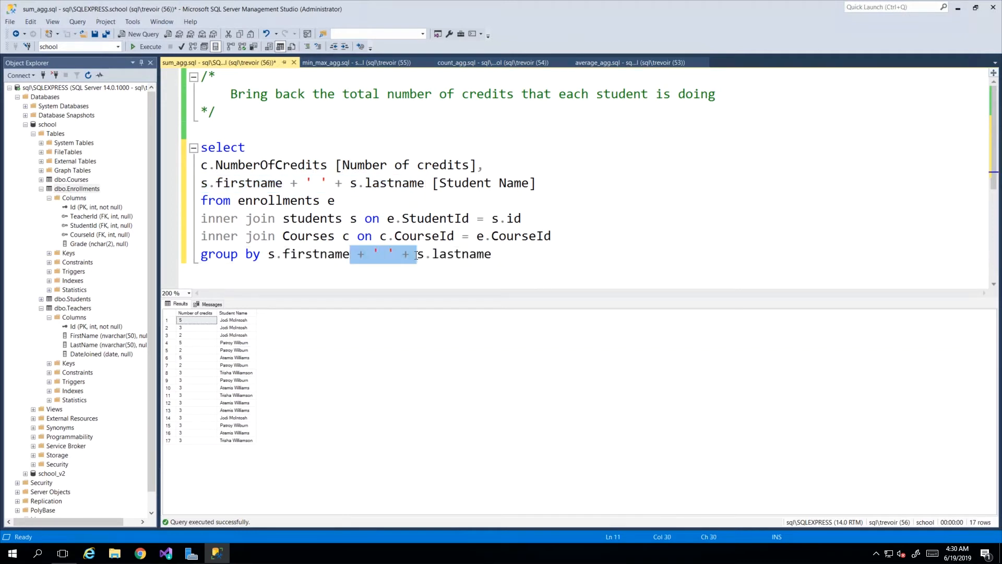
text(,)
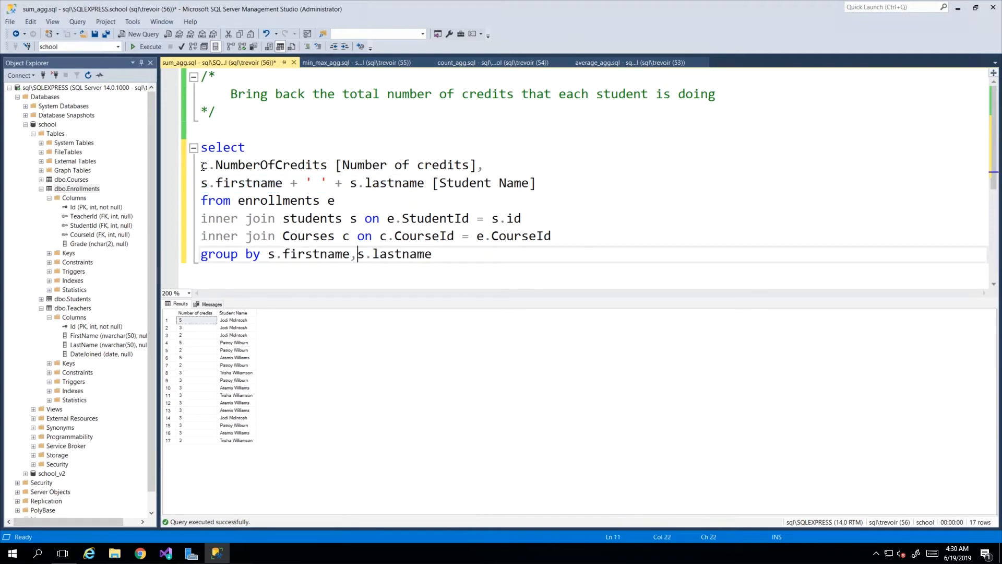
double_click(268, 165)
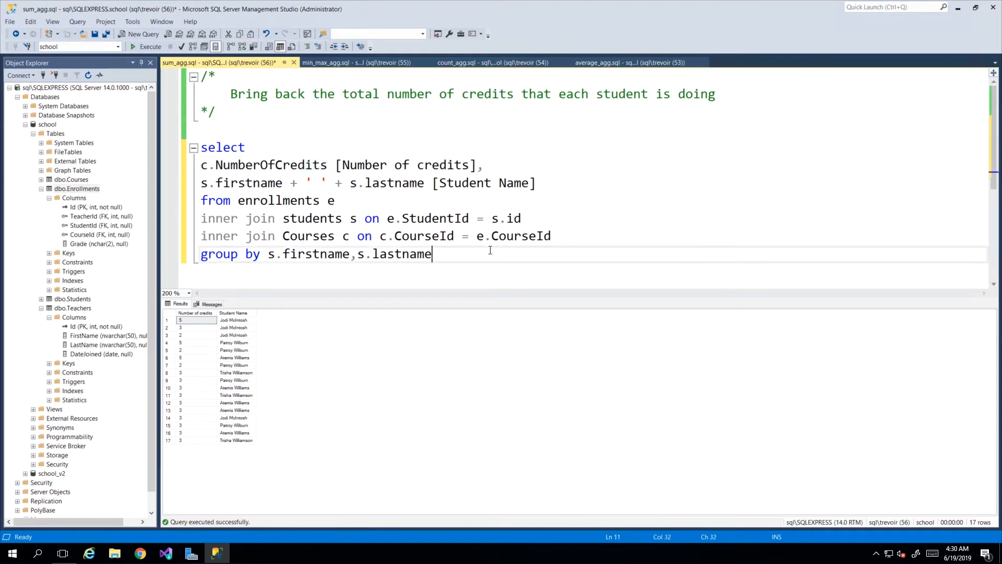
Step: Append c.NumberOfCredits to the GROUP BY and rerun, getting nine rows
text(, c.NumberOfCredits)
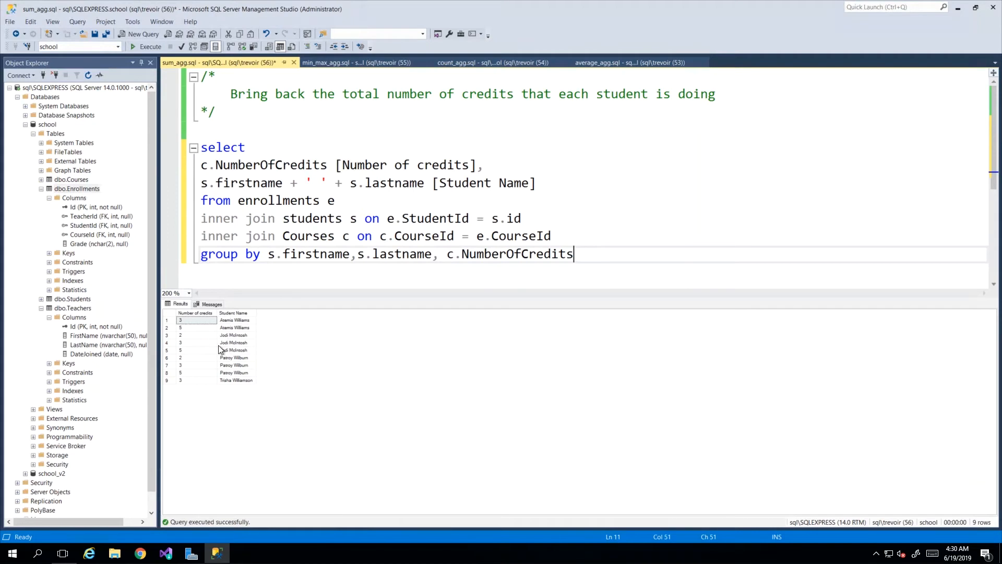
mouse_move(230, 324)
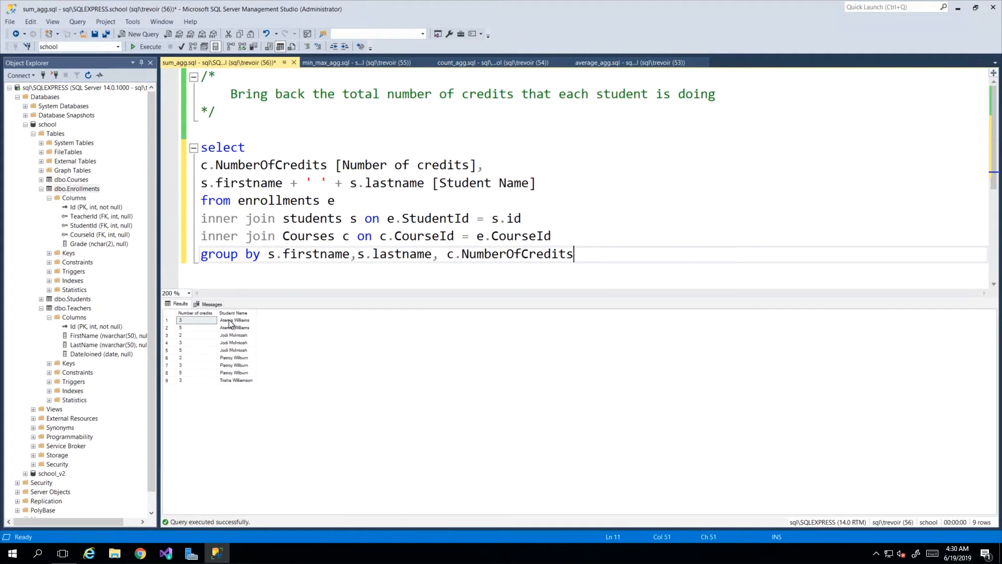
click(192, 319)
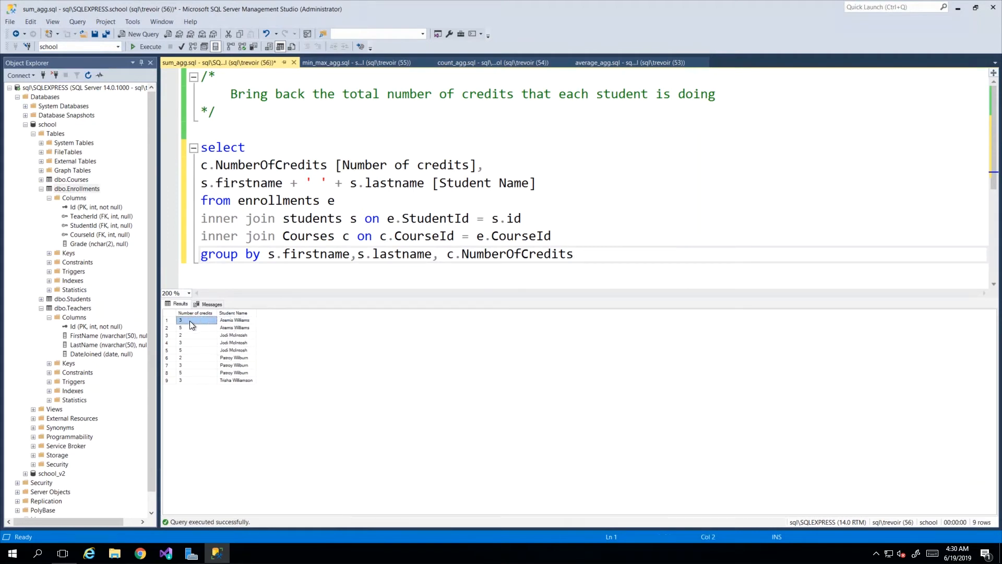
mouse_move(241, 369)
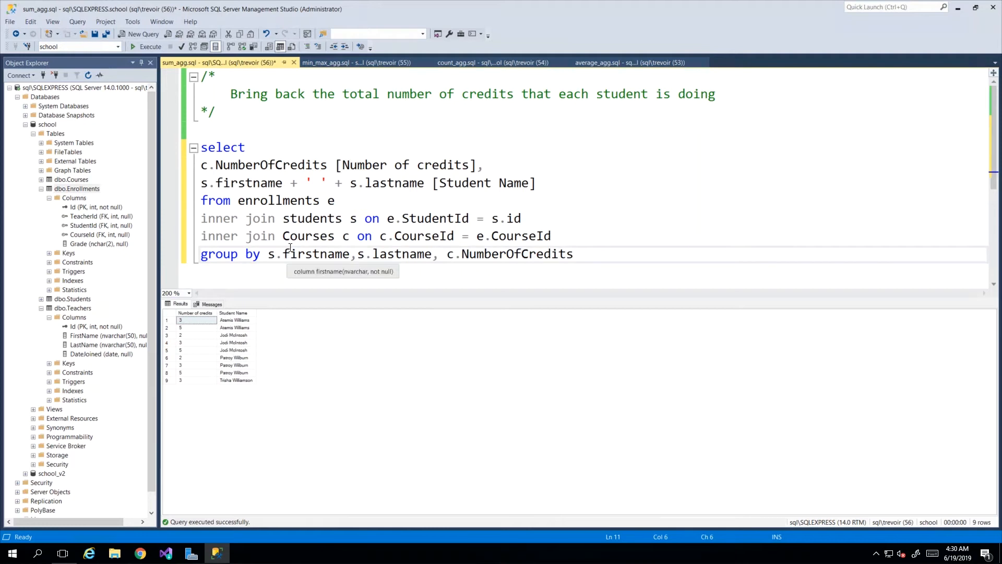
mouse_move(131, 277)
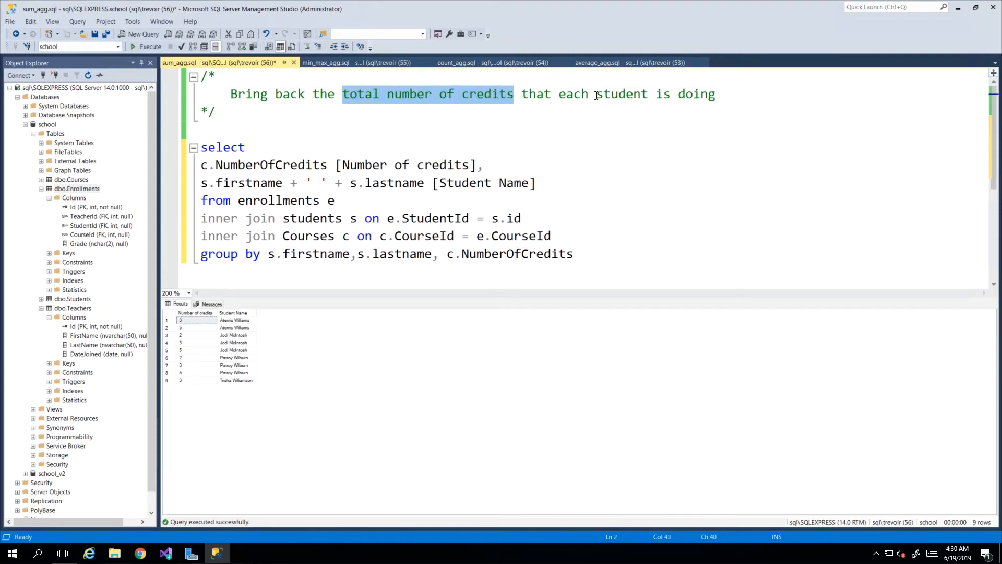
Step: Wrap c.NumberOfCredits in SUM() and select ', c.NumberOfCredits' in the GROUP BY
click(596, 94)
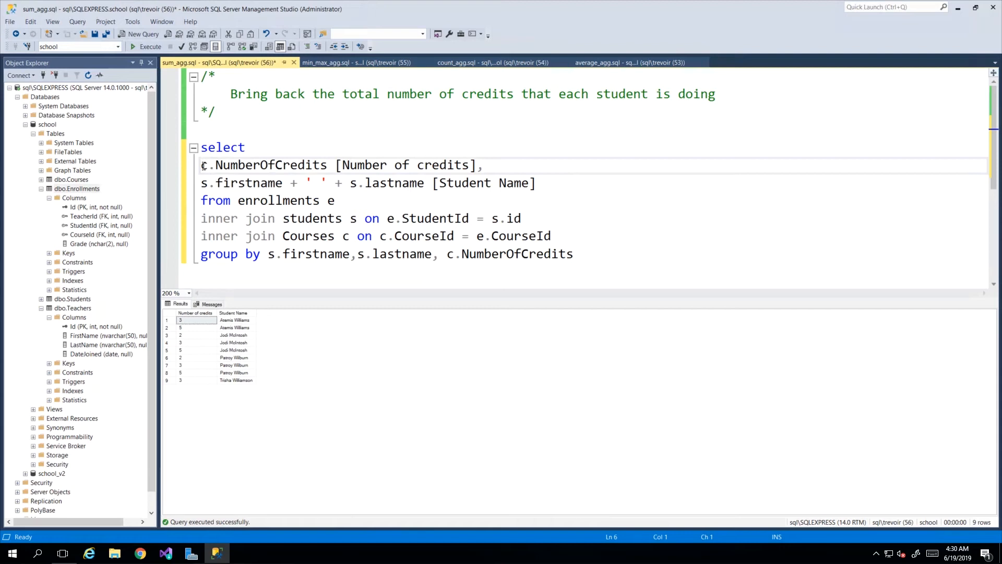
text(sum()
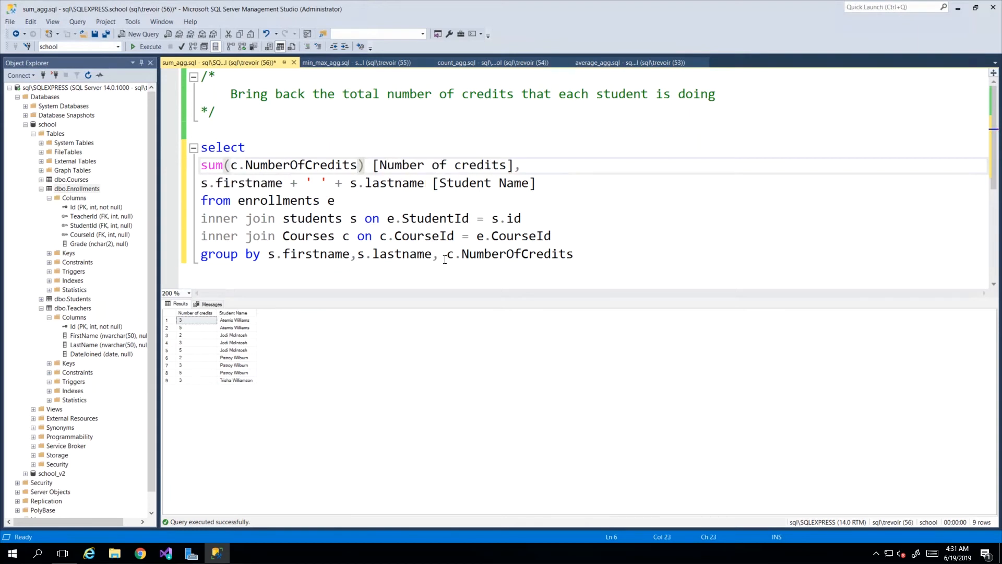
double_click(511, 254)
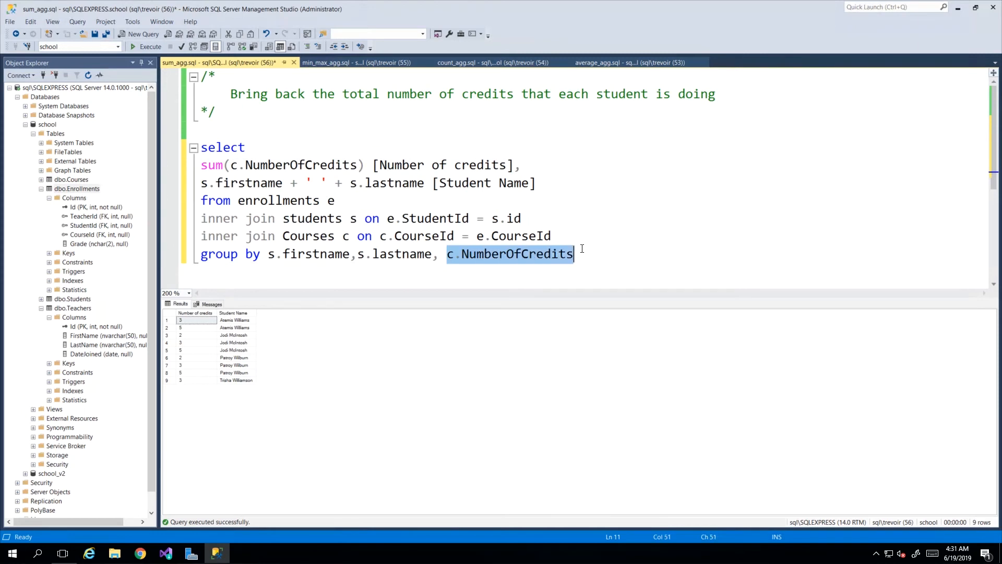
mouse_move(215, 157)
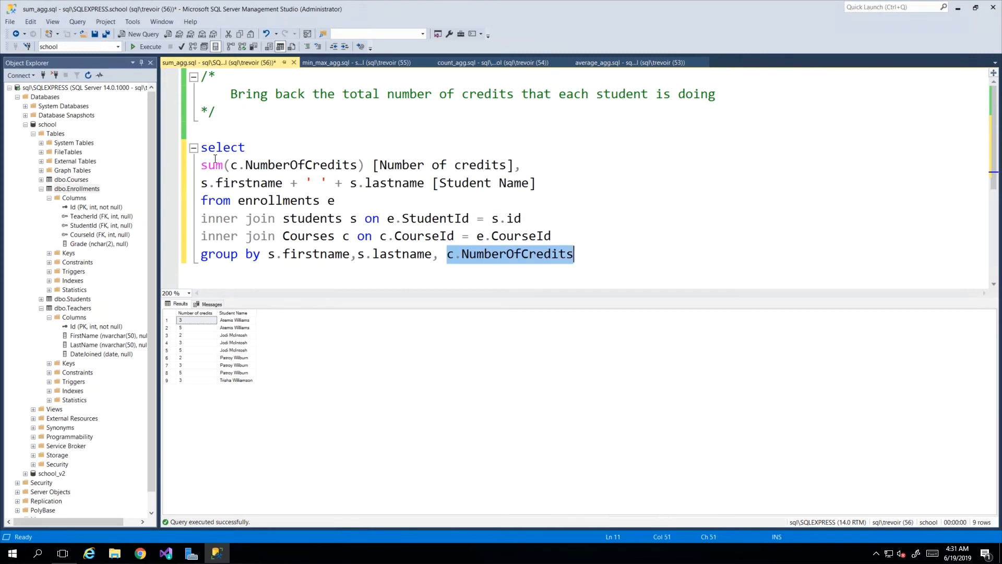
click(576, 254)
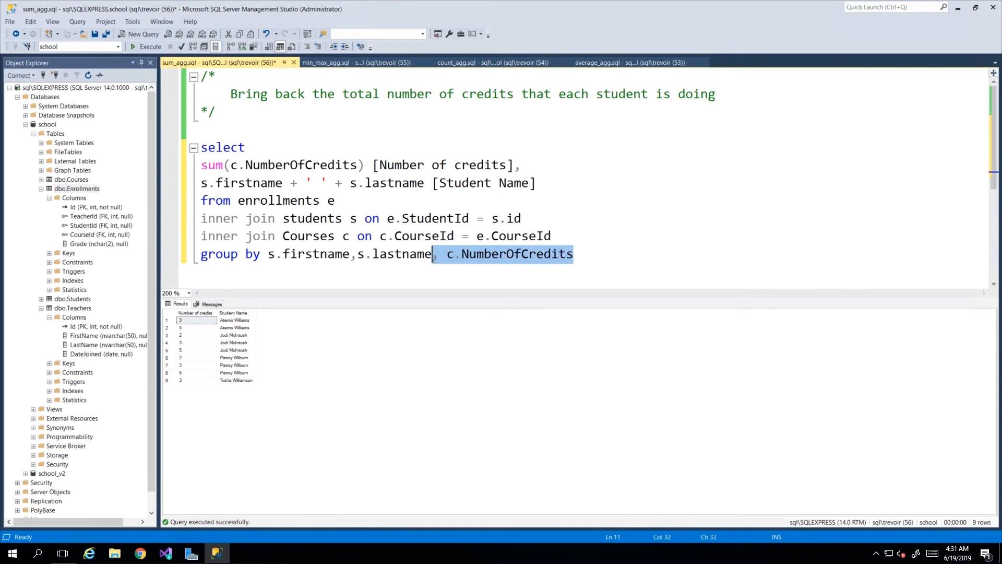
Step: Delete c.NumberOfCredits from GROUP BY and rerun, checking the four student credit totals
key(Delete)
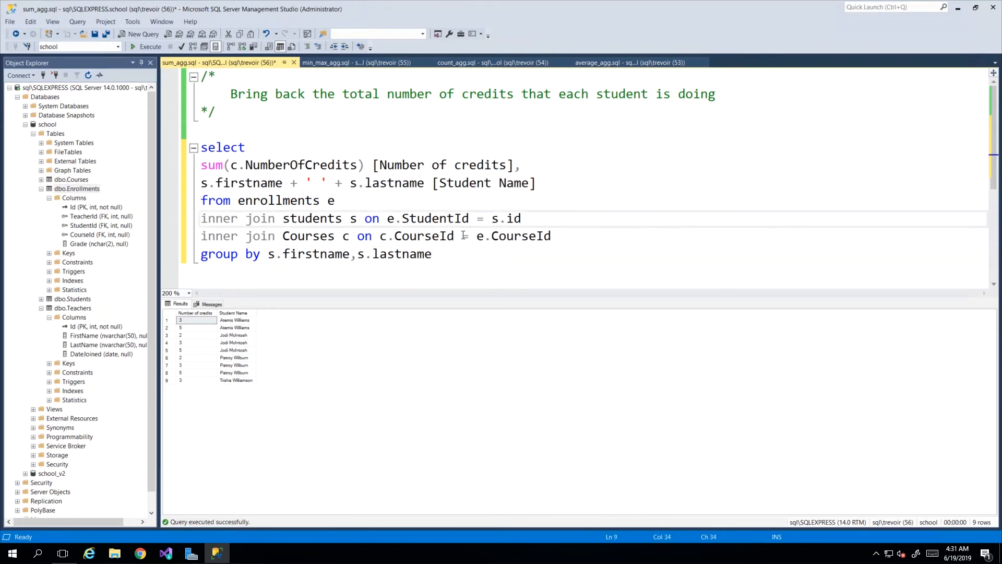
click(147, 46)
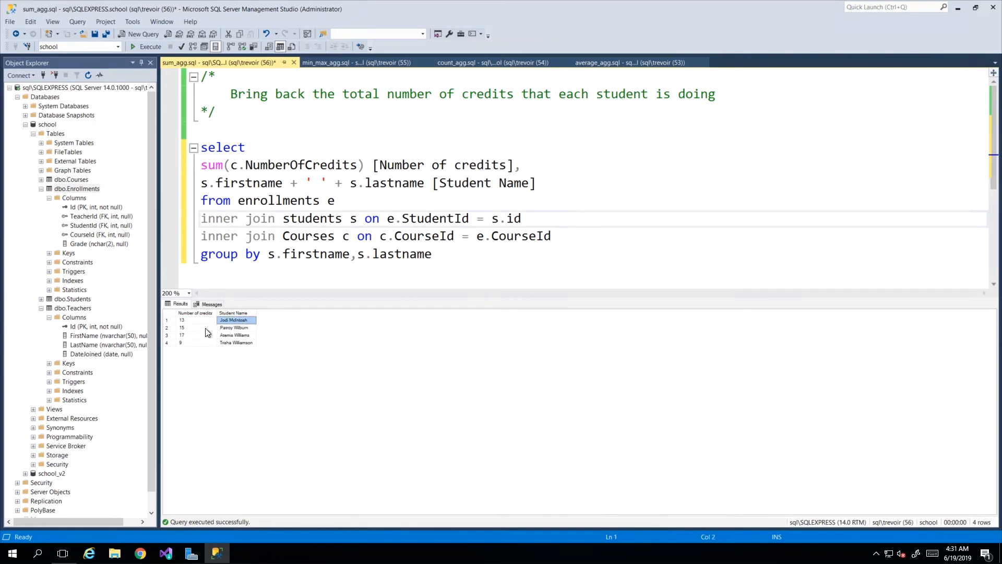
click(234, 327)
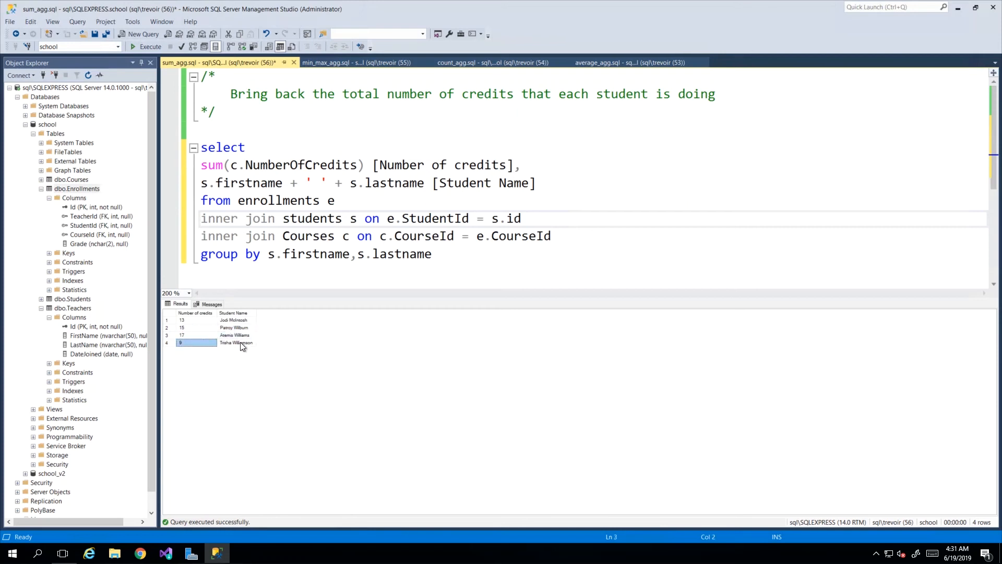
click(237, 342)
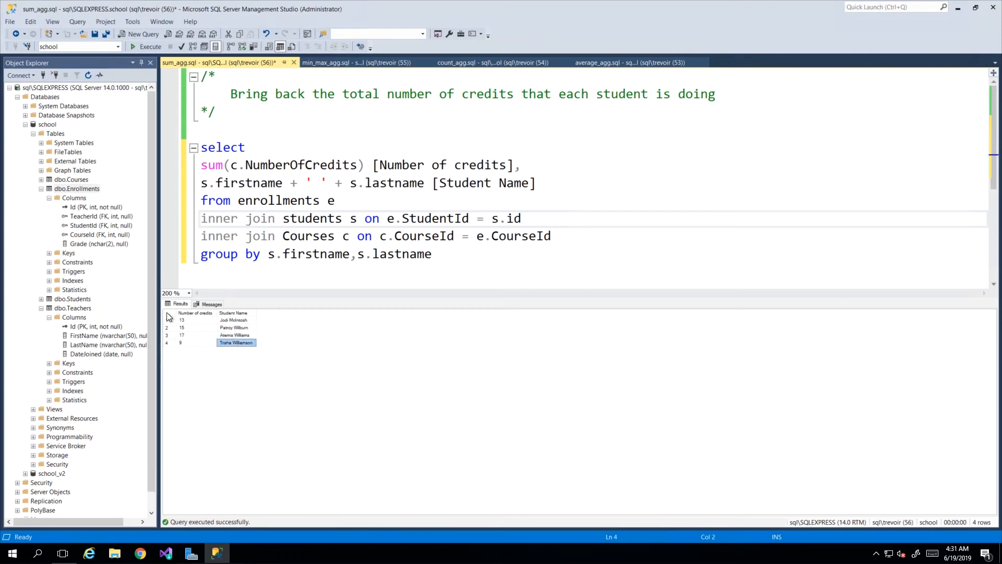
double_click(278, 200)
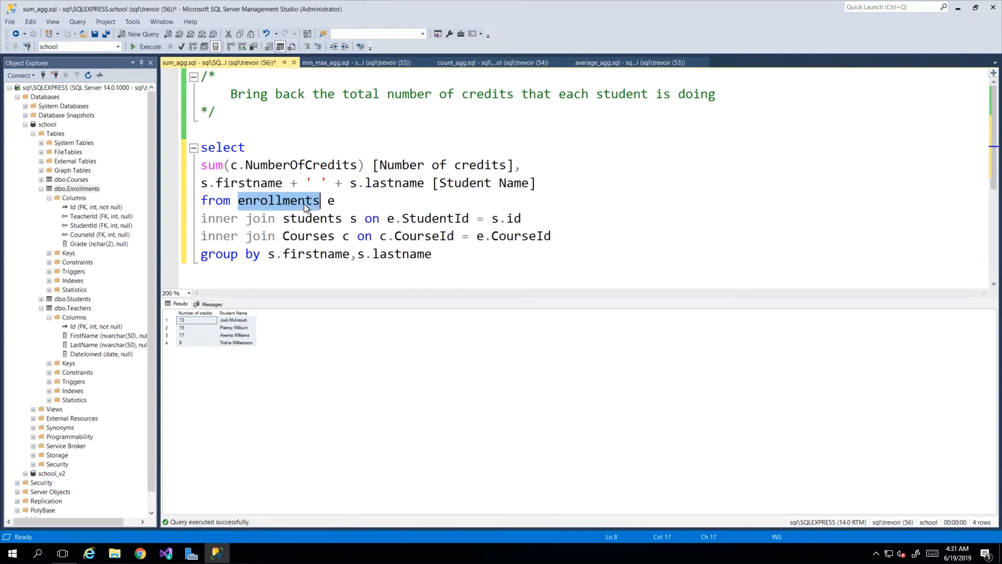
mouse_move(345, 205)
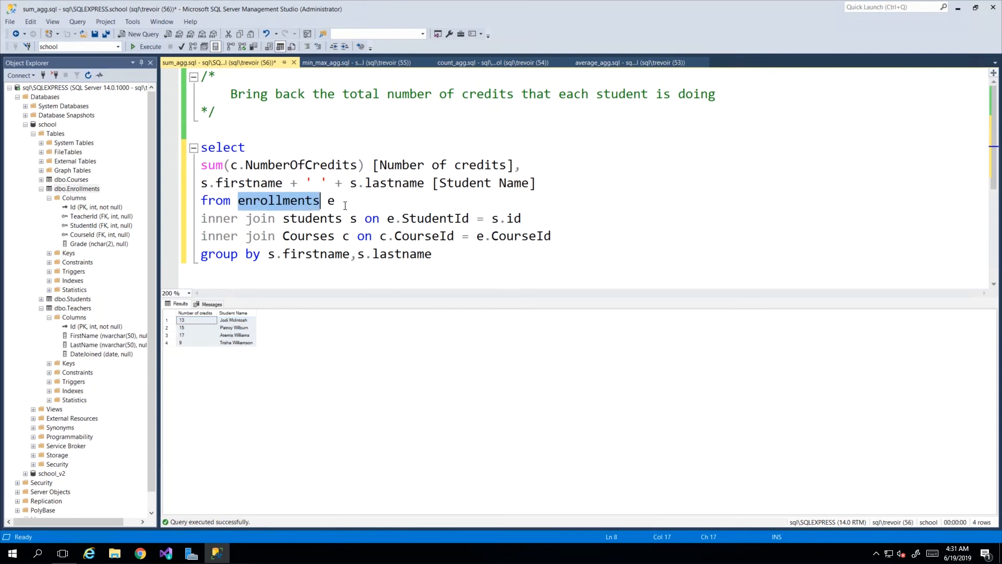
mouse_move(325, 254)
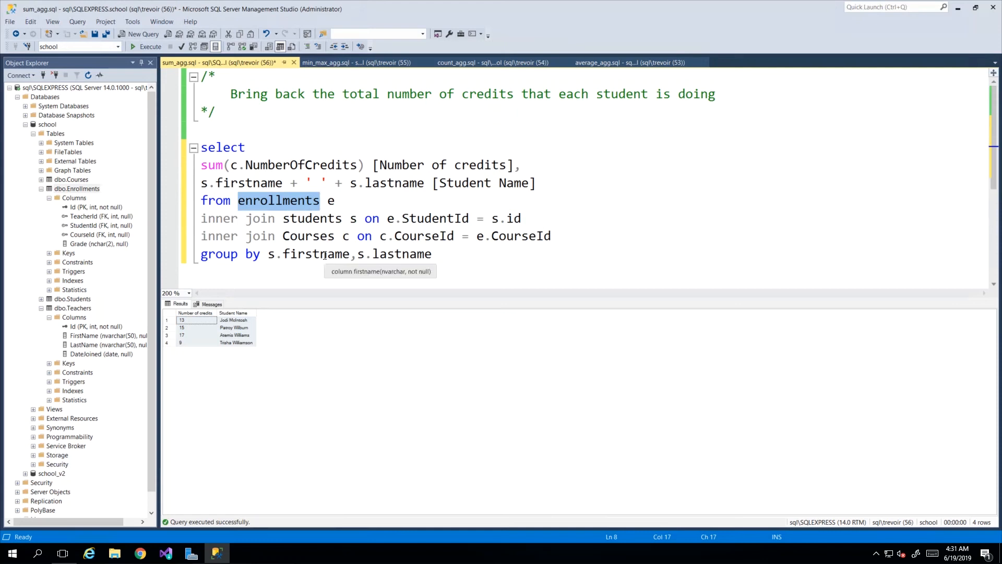